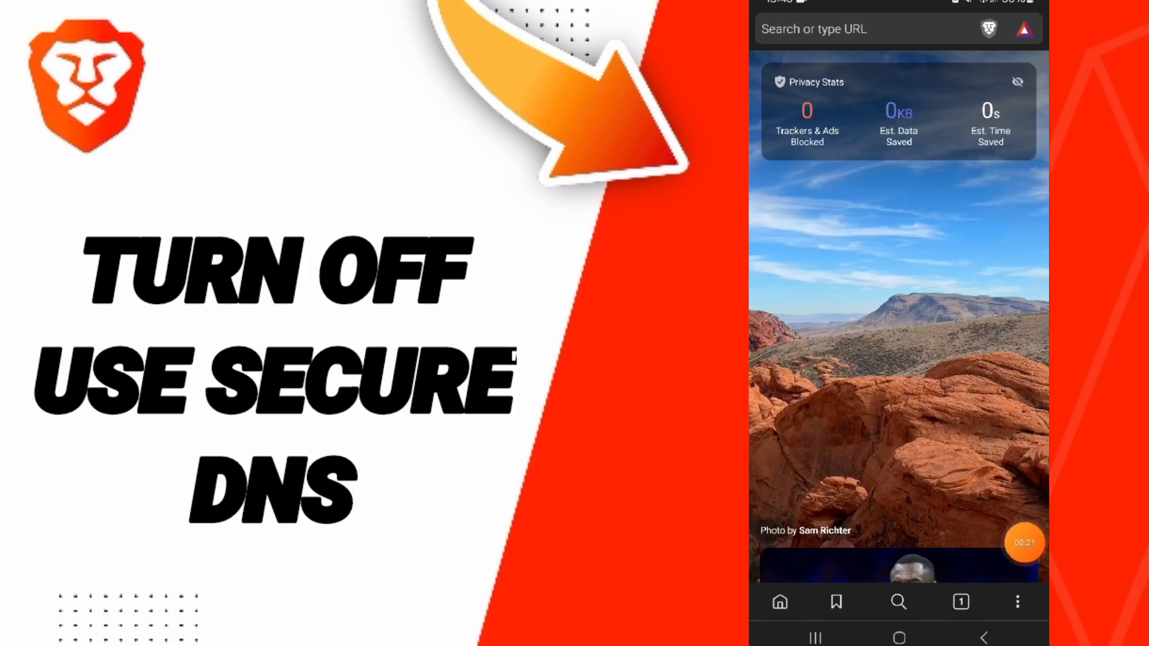
Go from the new tab page to Brave's Settings via the three-dot menu.
click(1018, 602)
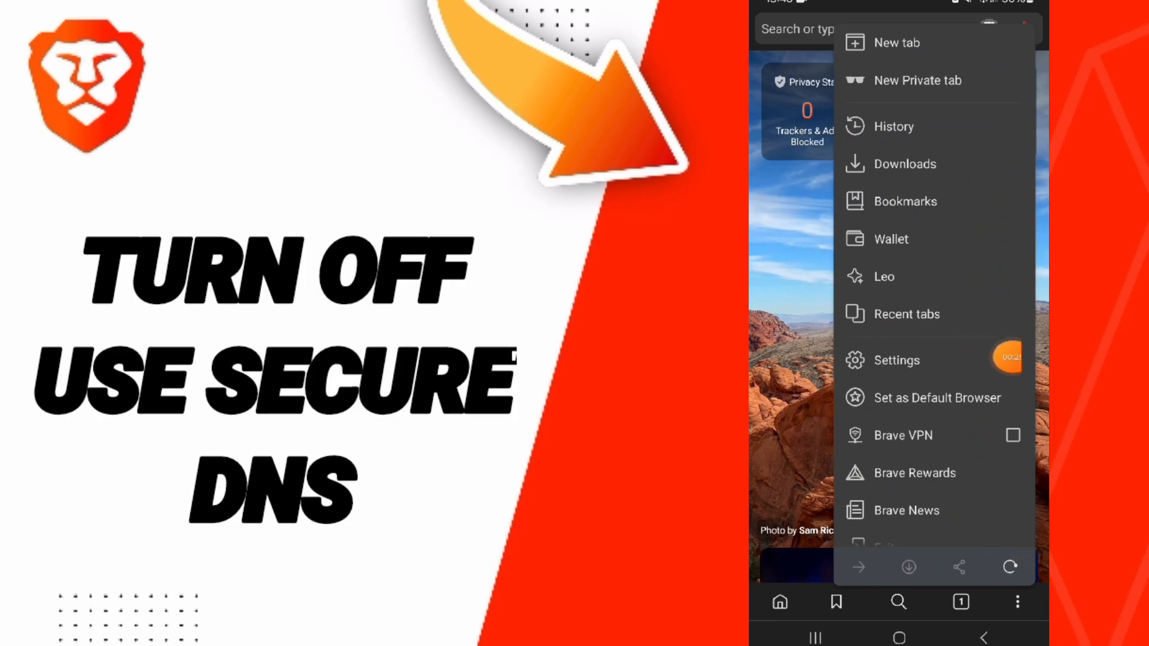
click(898, 360)
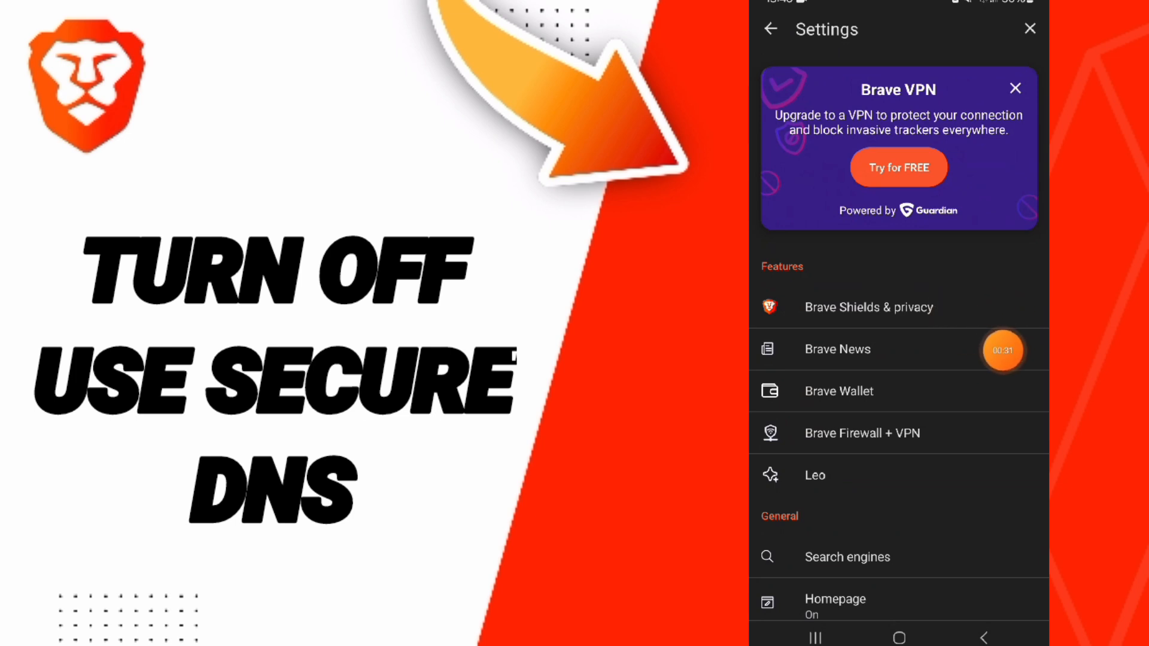
In Brave Shields & privacy, switch the Use secure DNS toggle off.
click(869, 307)
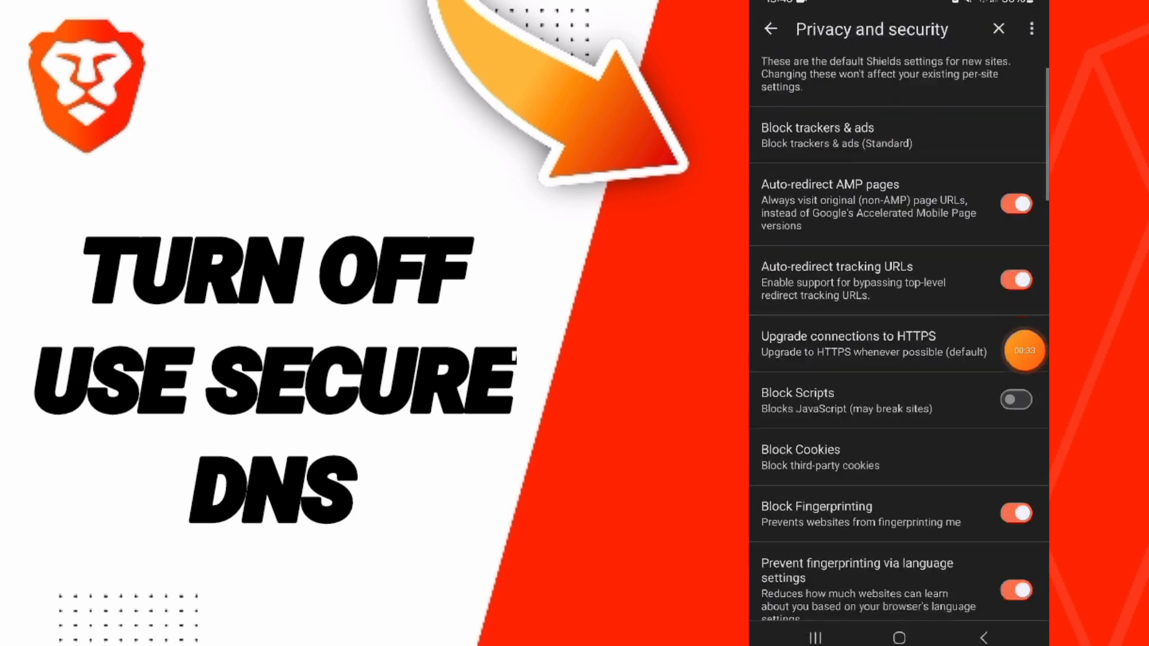
scroll(down, 3)
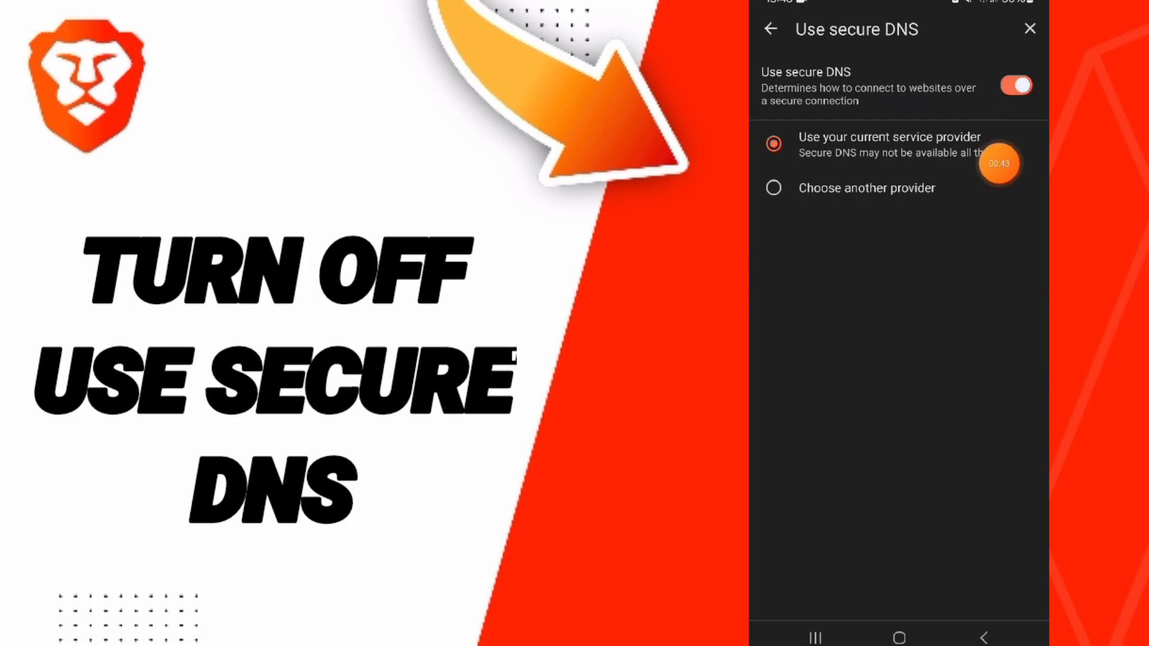
click(1018, 86)
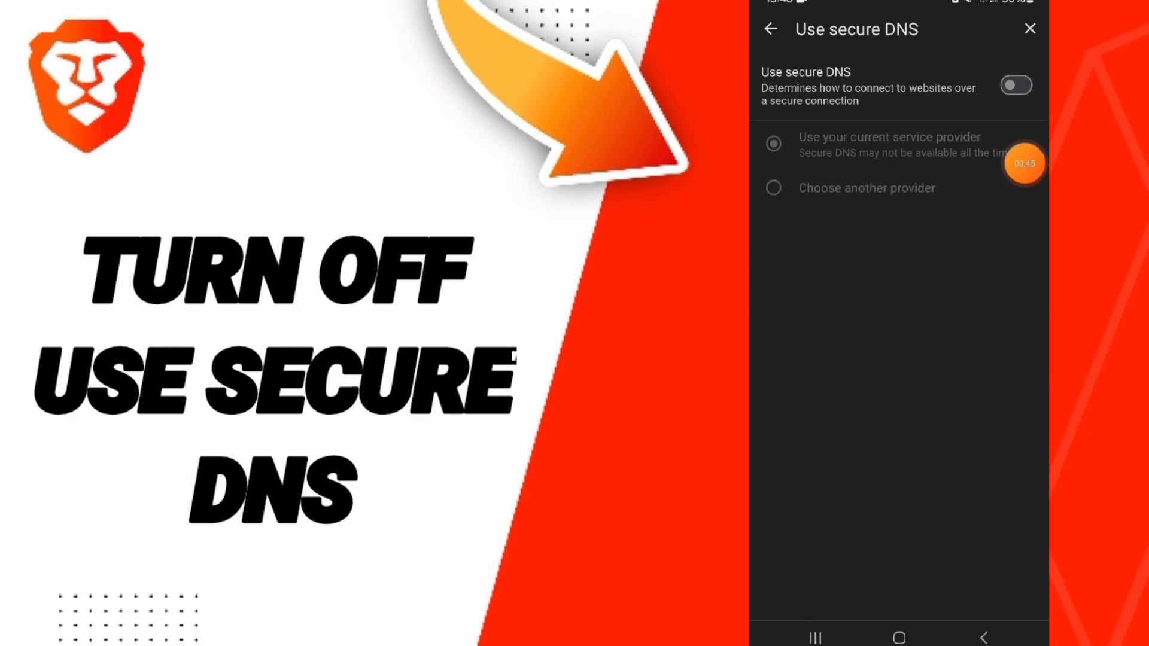